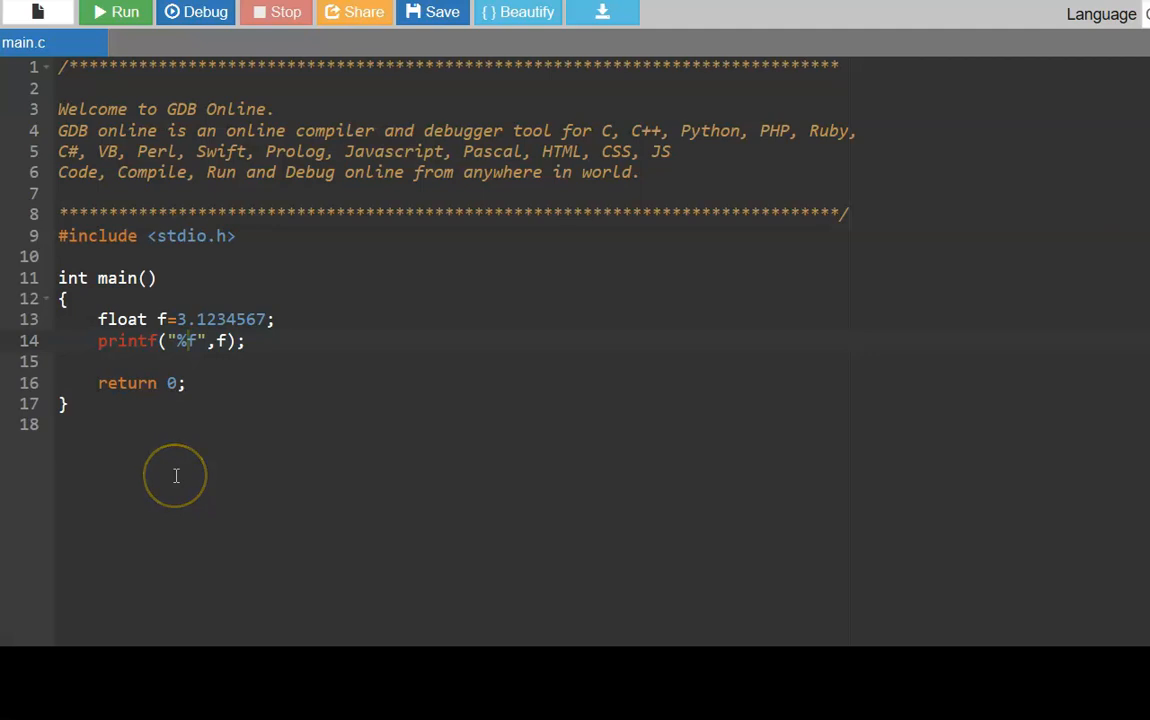
mouse_move(155, 319)
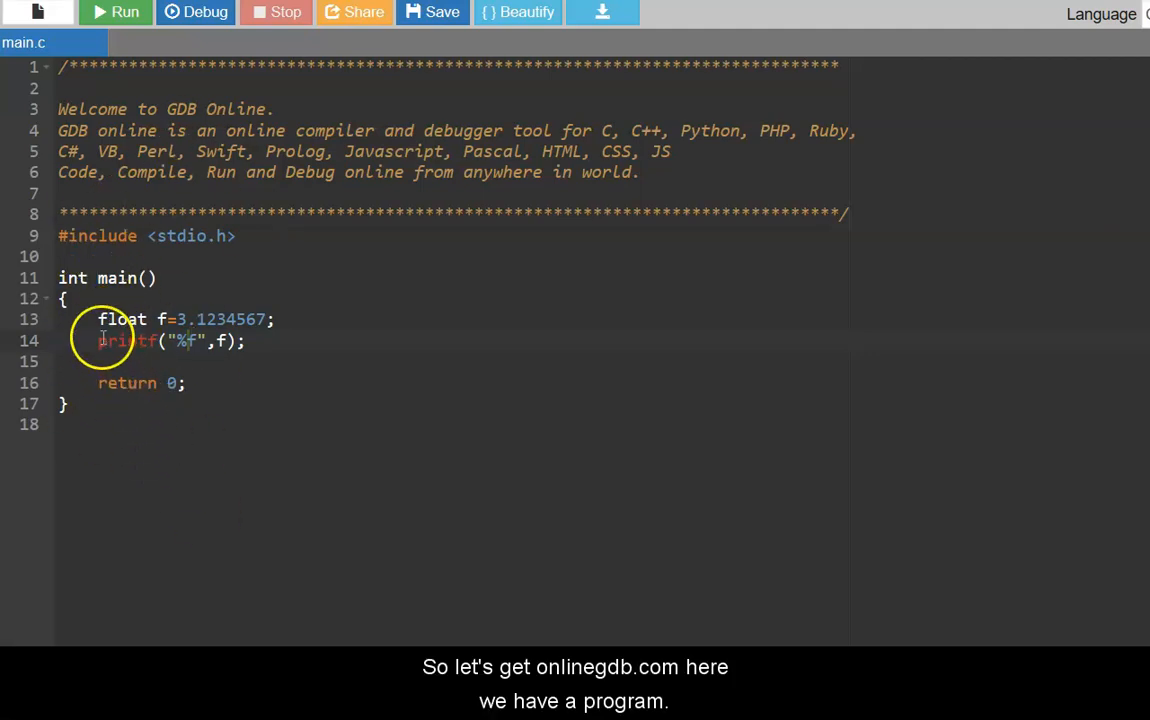
Change the printf specifier to %0.2f and run the program to see the formatted float.
double_click(121, 319)
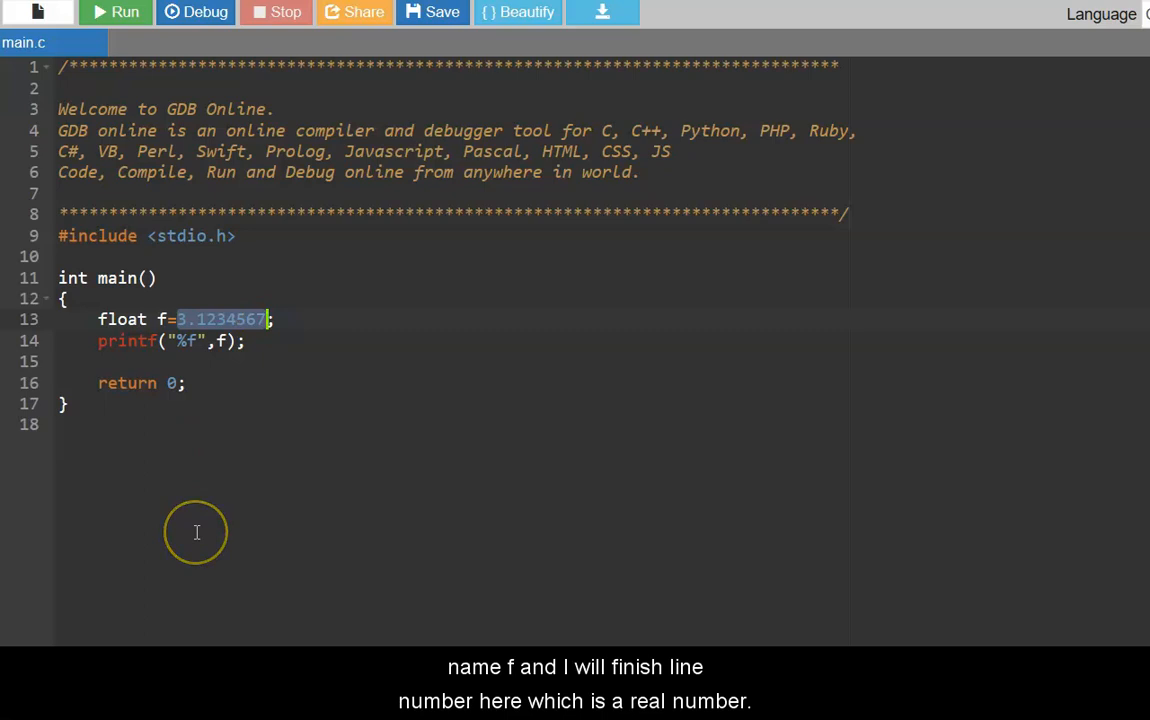
click(58, 424)
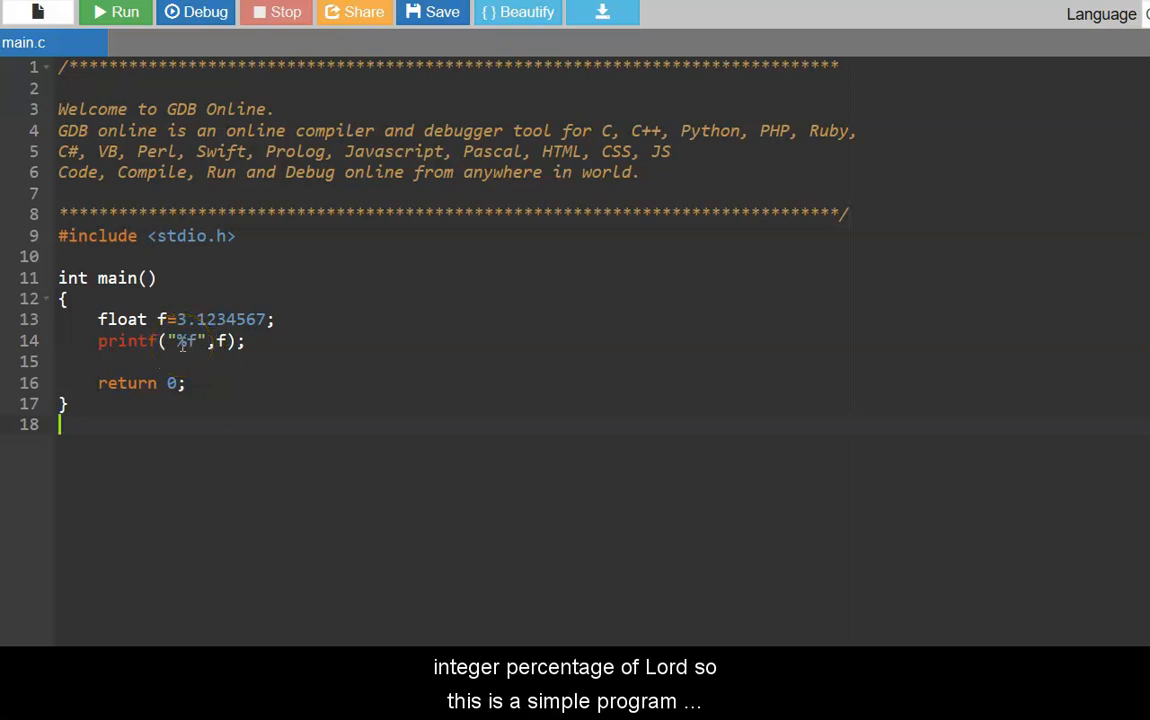
click(116, 12)
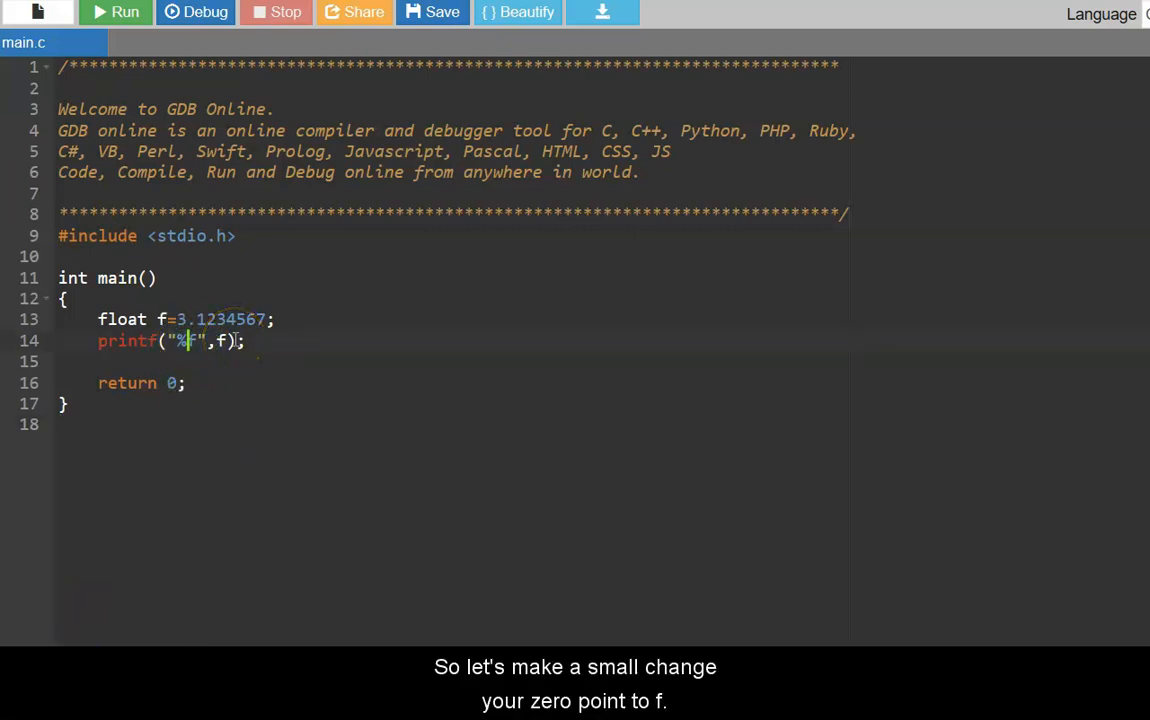
text(0.2)
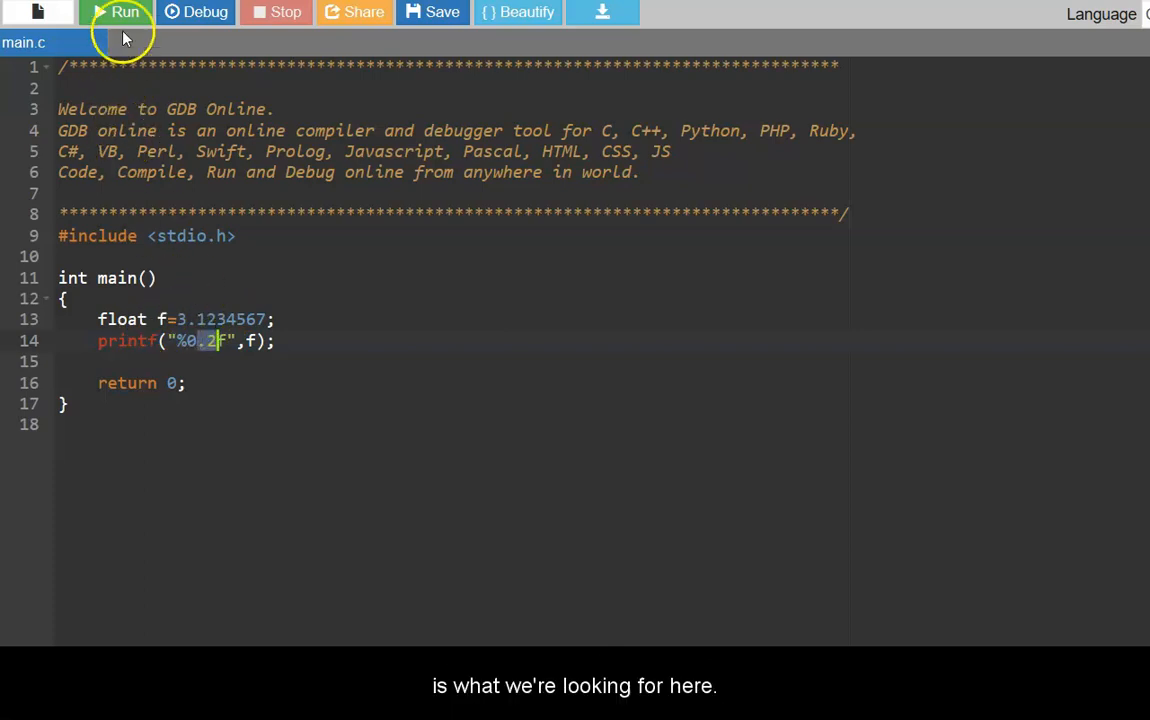
click(116, 12)
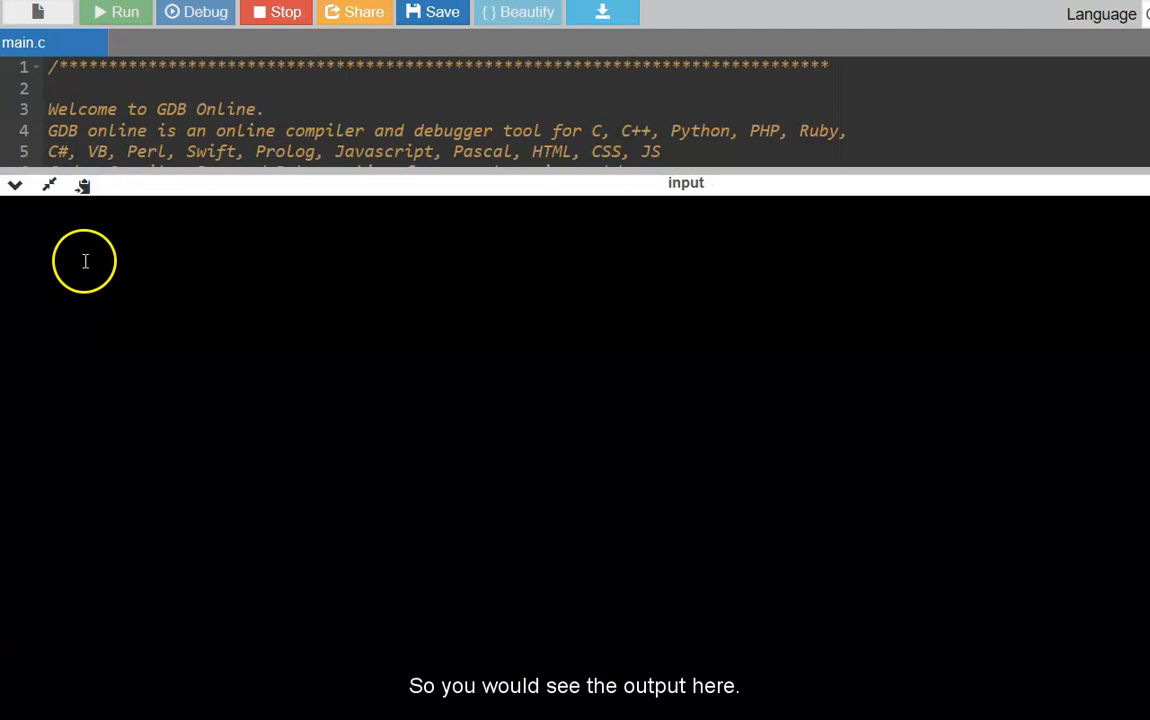
click(116, 12)
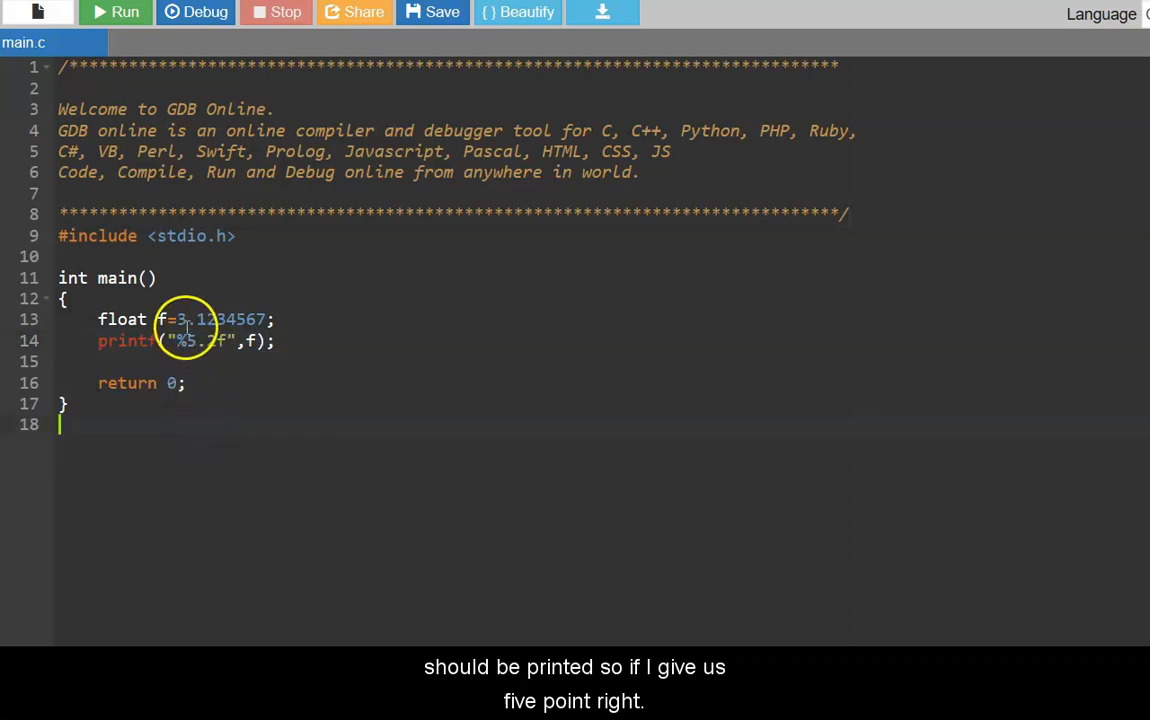
Change the printf width to %5.2f and run the program again.
double_click(210, 319)
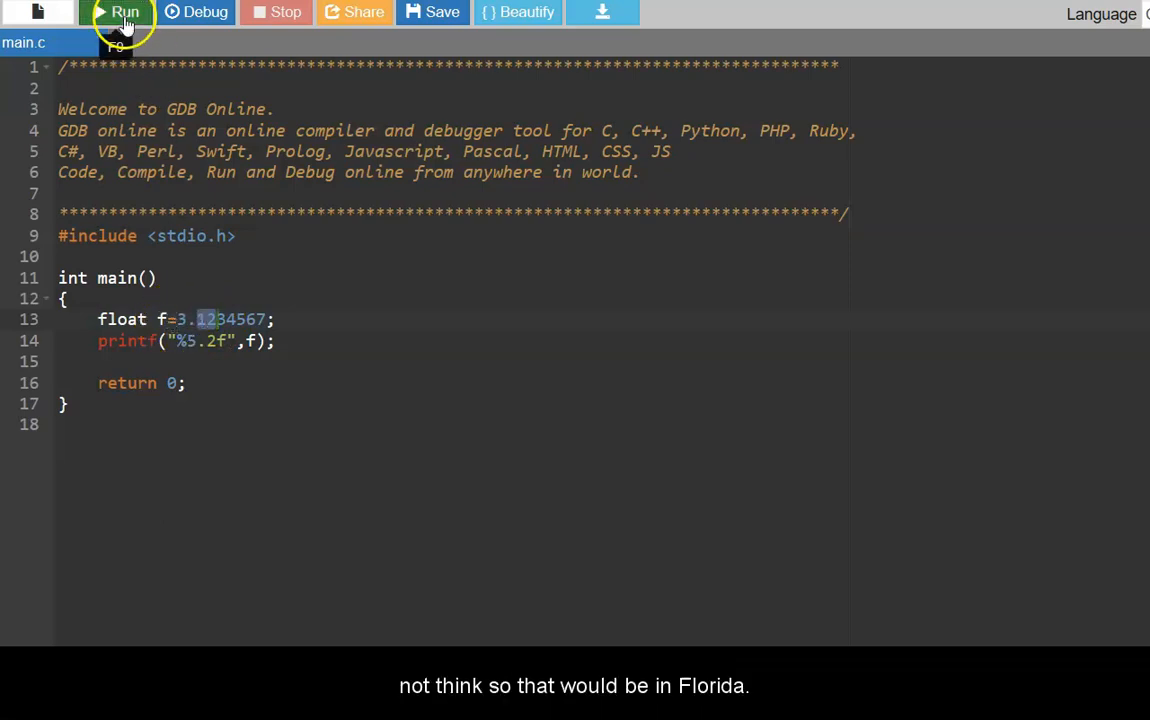
click(117, 12)
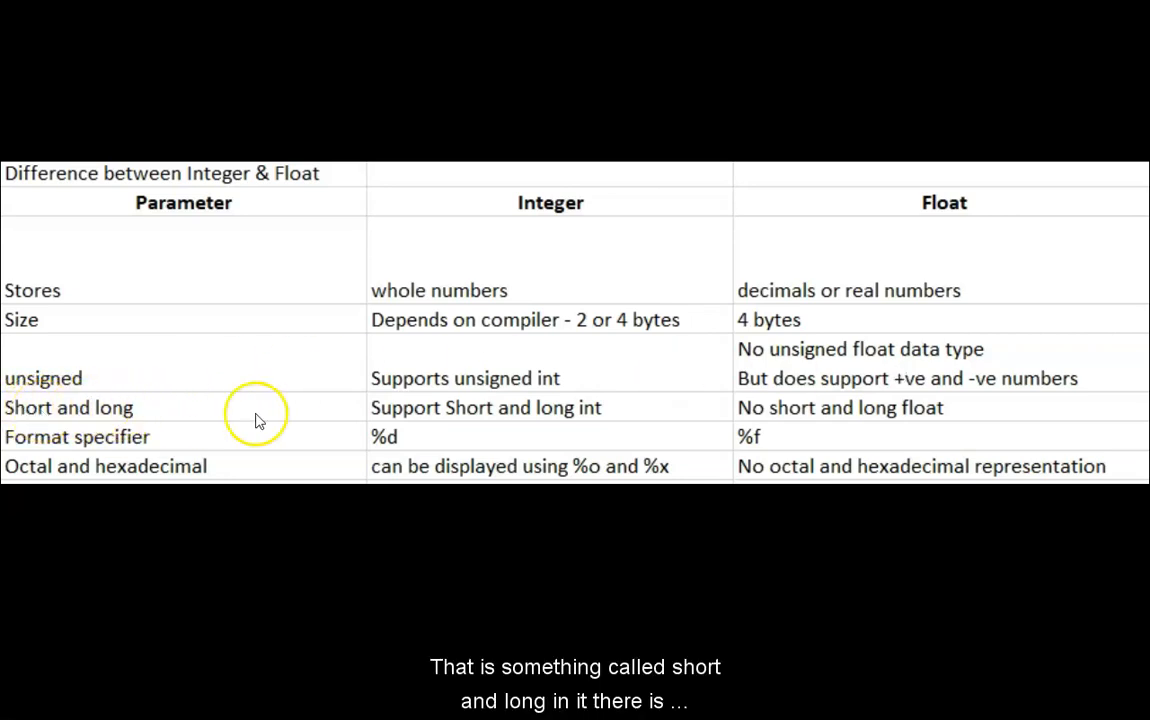
mouse_move(748, 418)
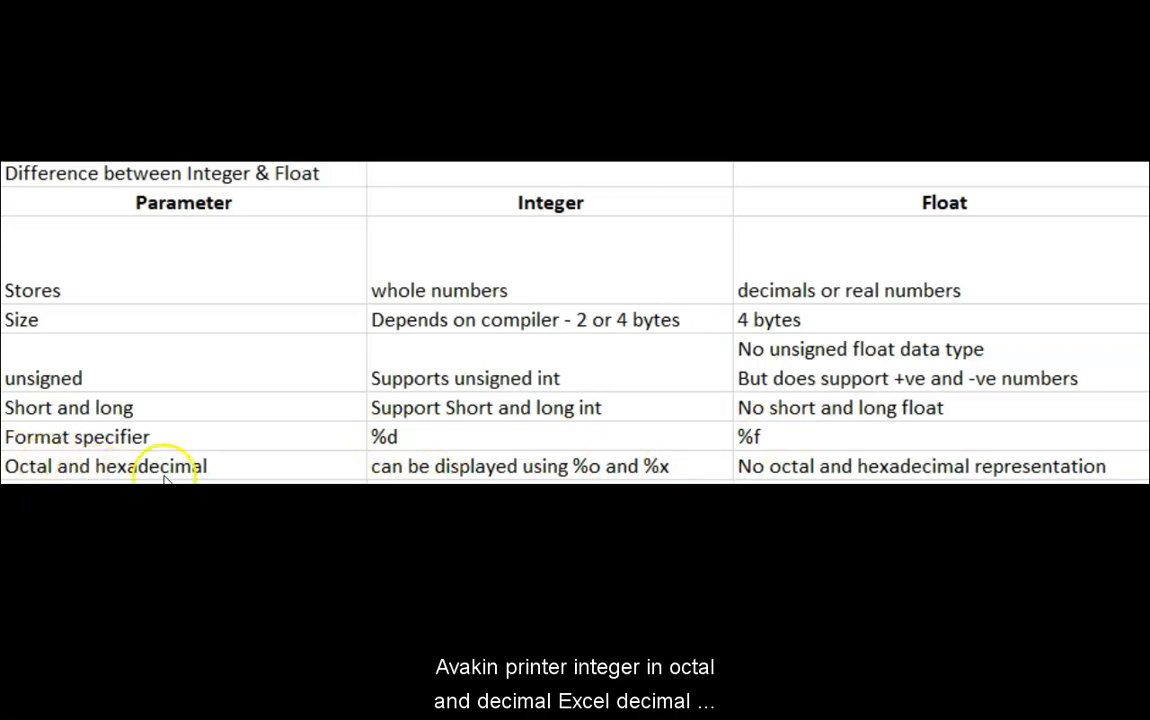
mouse_move(580, 465)
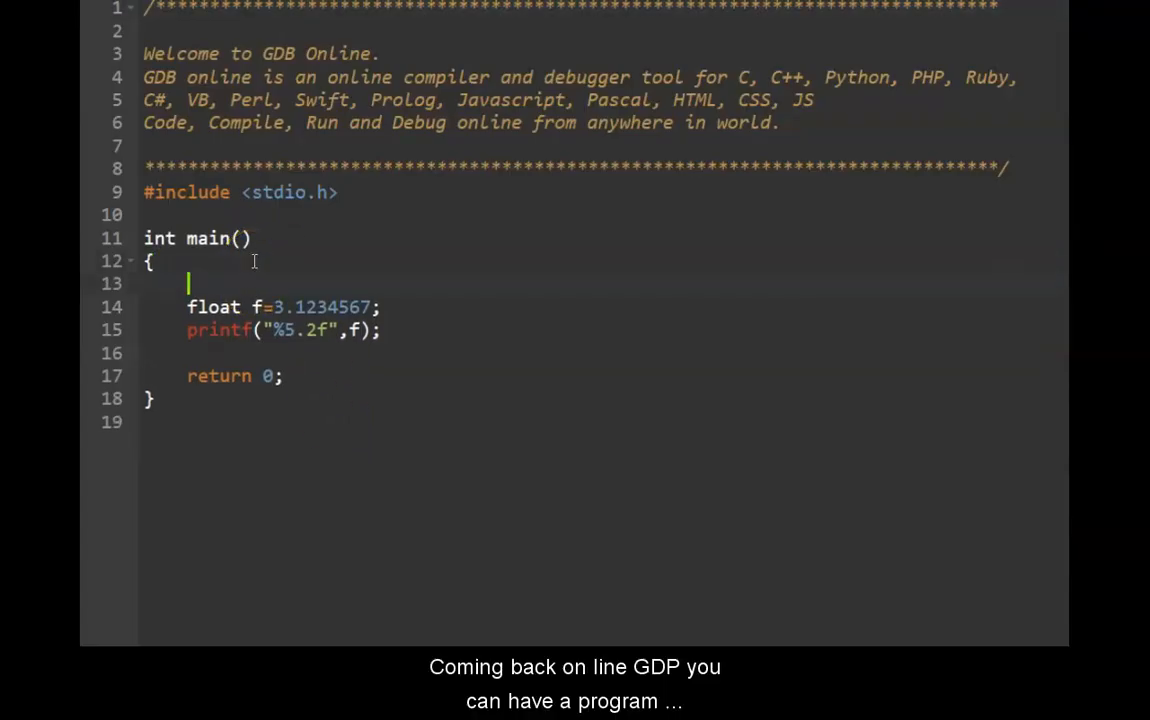
Declare 'int in = 3;' above the float declaration.
text(int i)
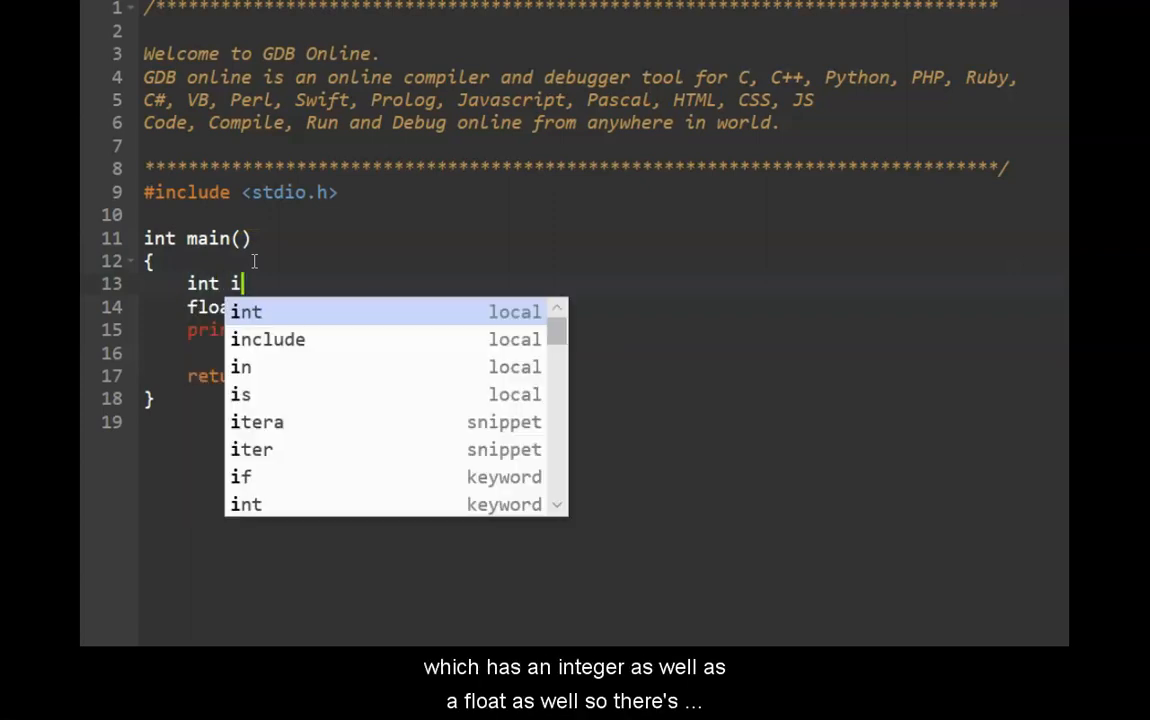
text(n =)
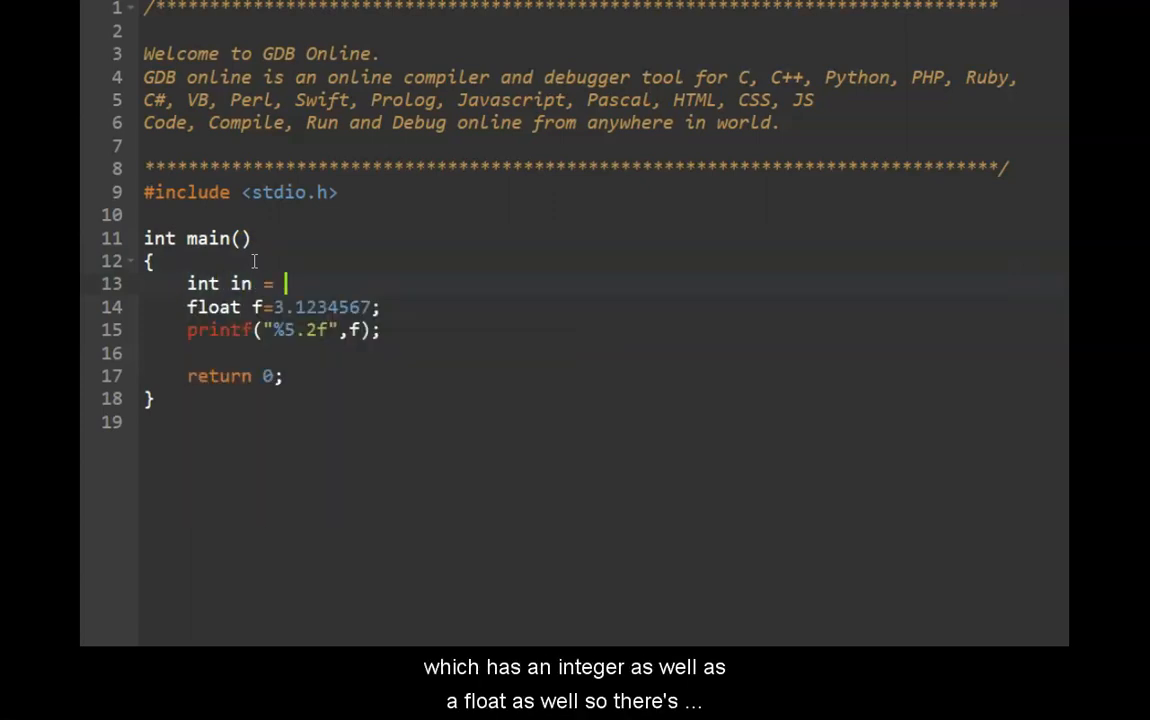
text(3;)
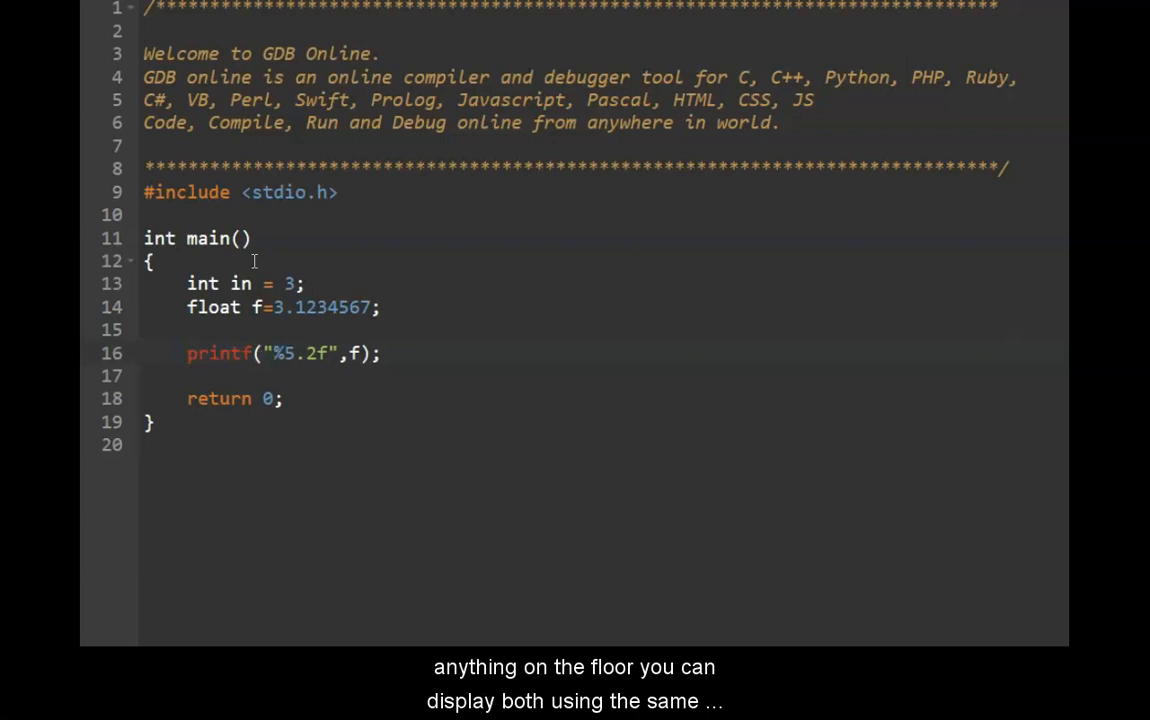
Print in with %d beside f's %5.2f, then begin a stray float declaration on the int line.
text(%d)
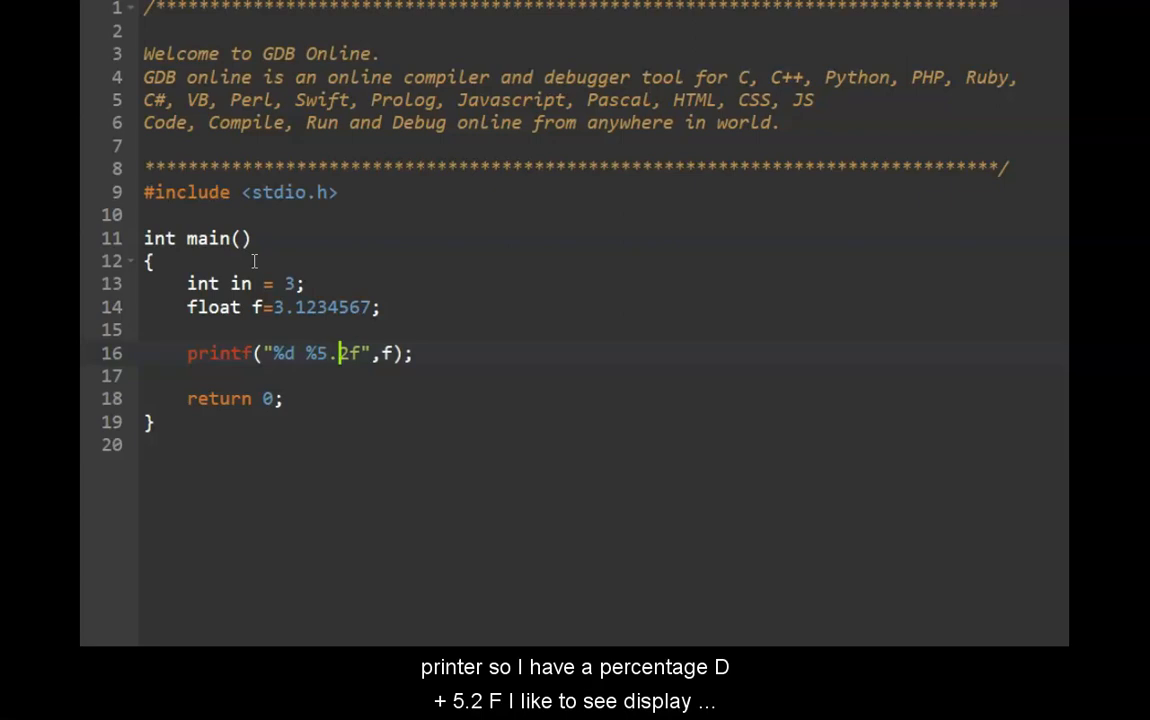
text(in,)
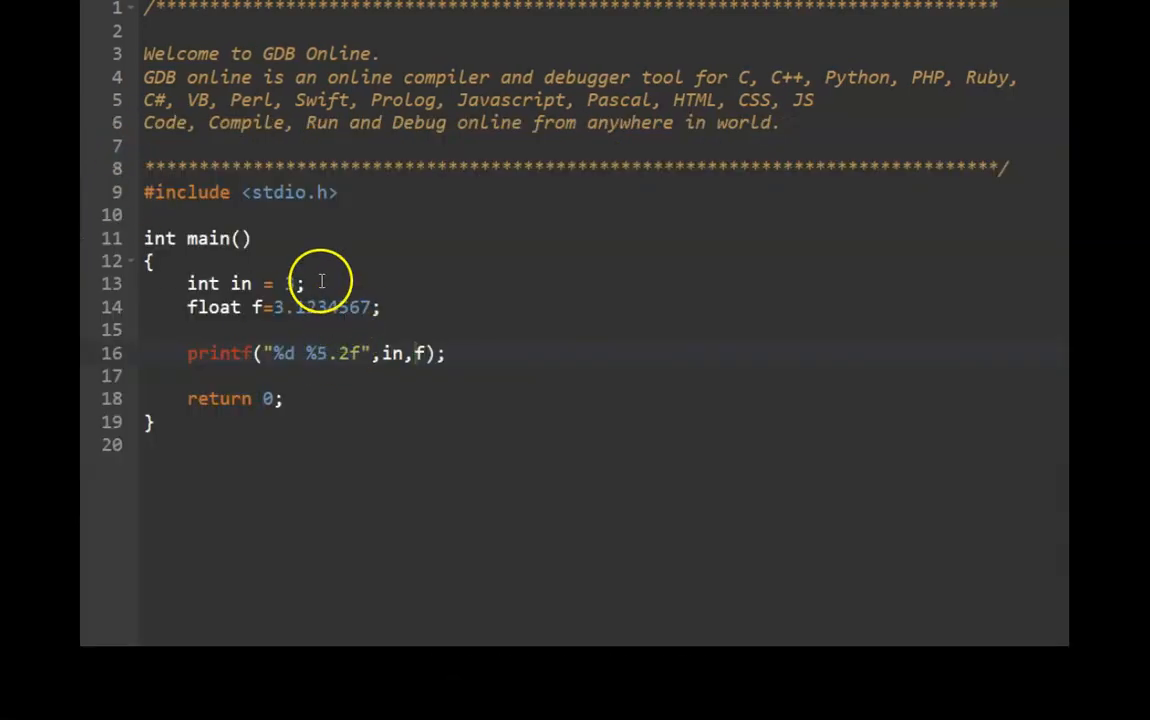
text(3)
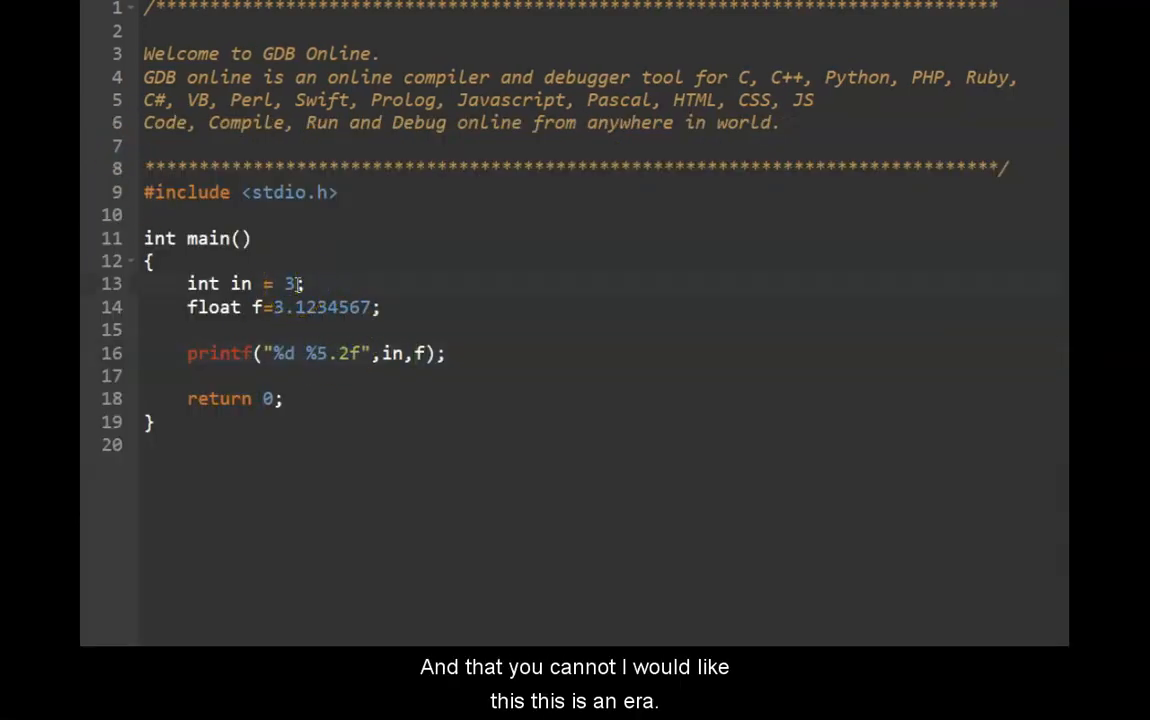
text(float ;)
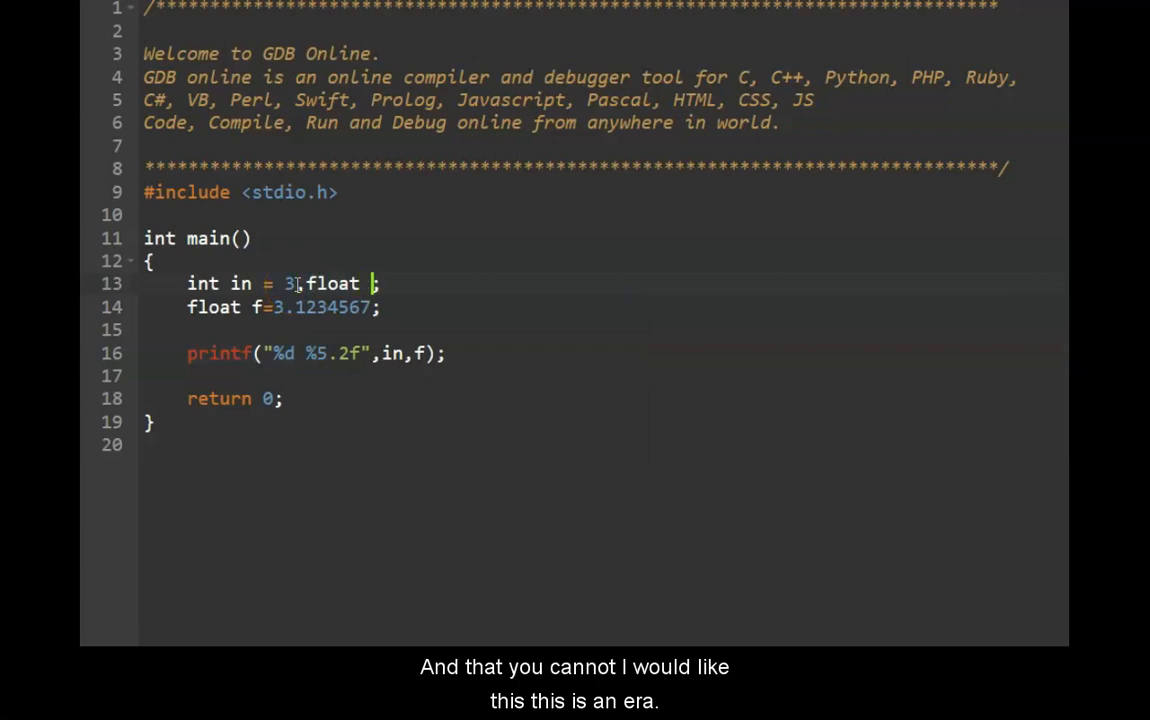
Finish typing 'float ch=3.3', then delete it so line 13 reads int in = 3; again.
text(ch)
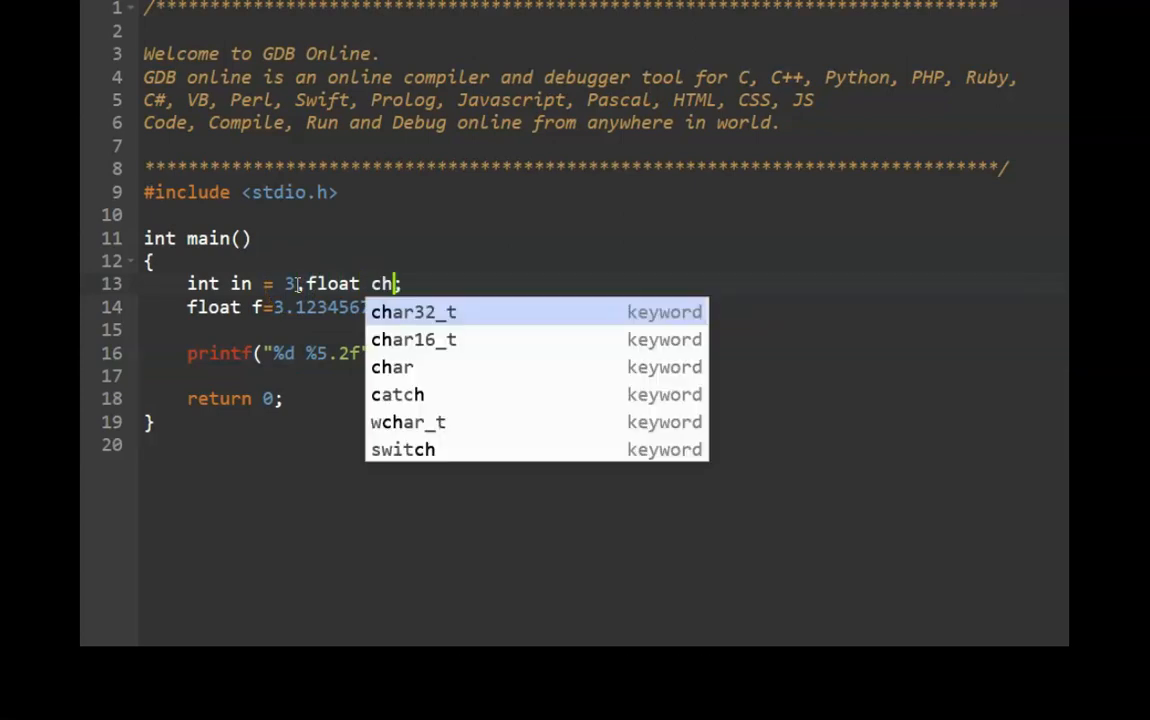
text(=3.3)
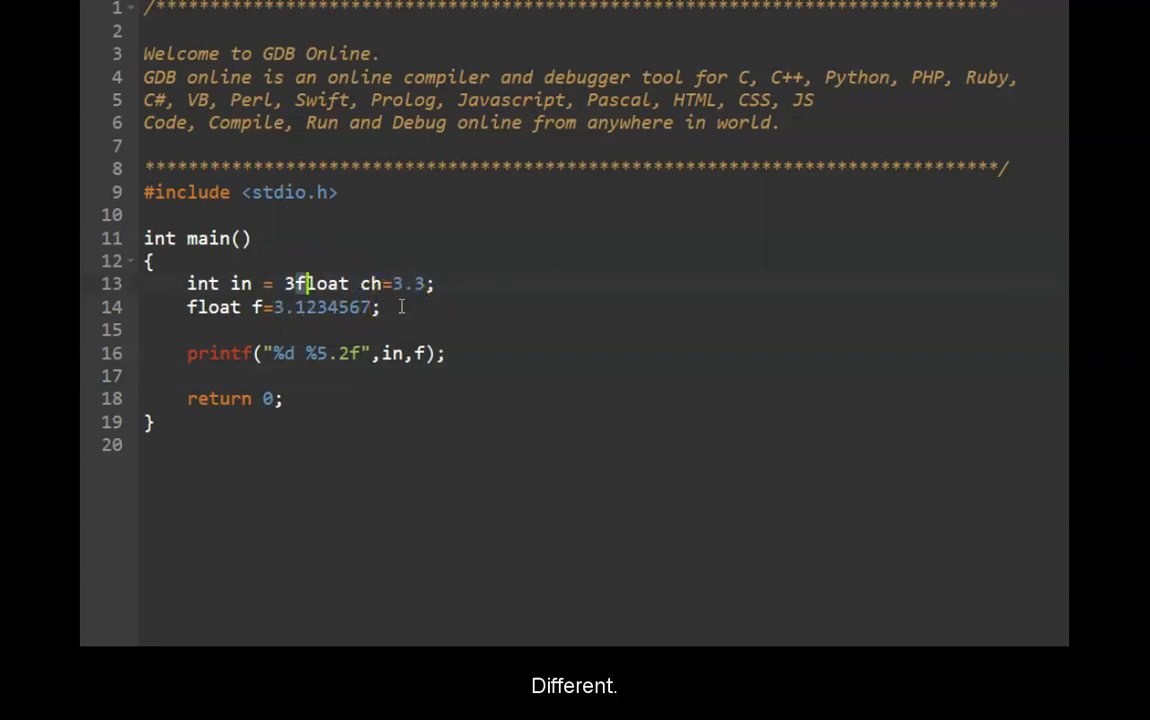
drag(302, 283, 428, 283)
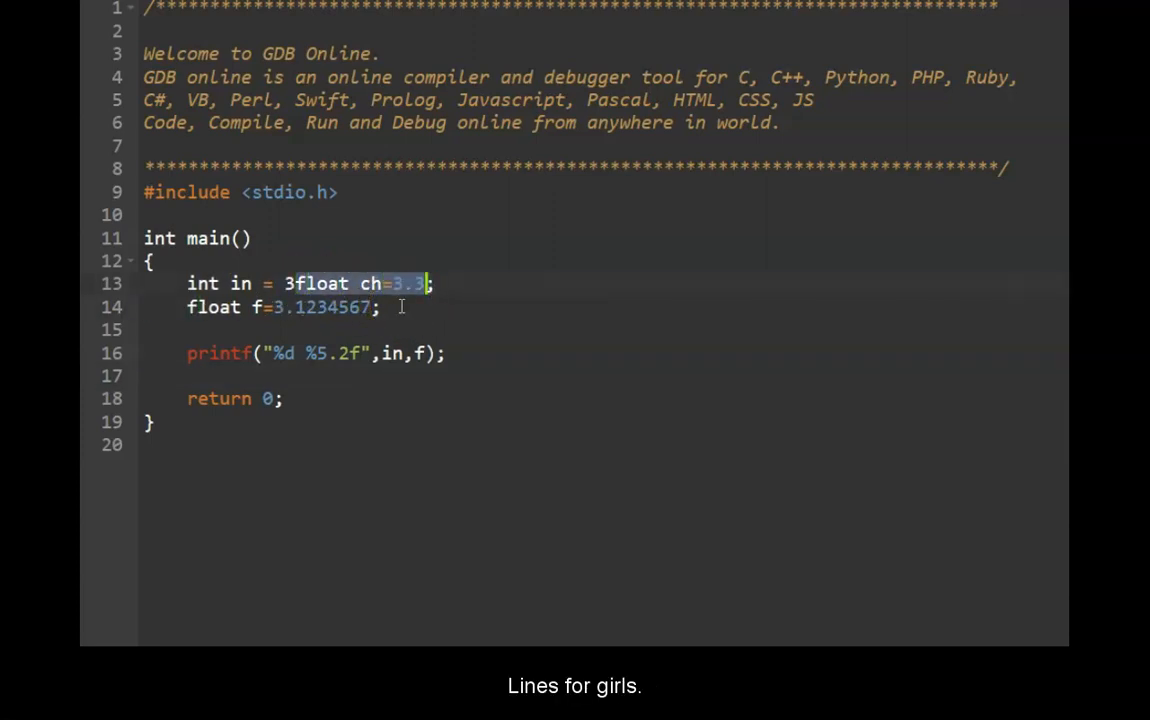
key(Delete)
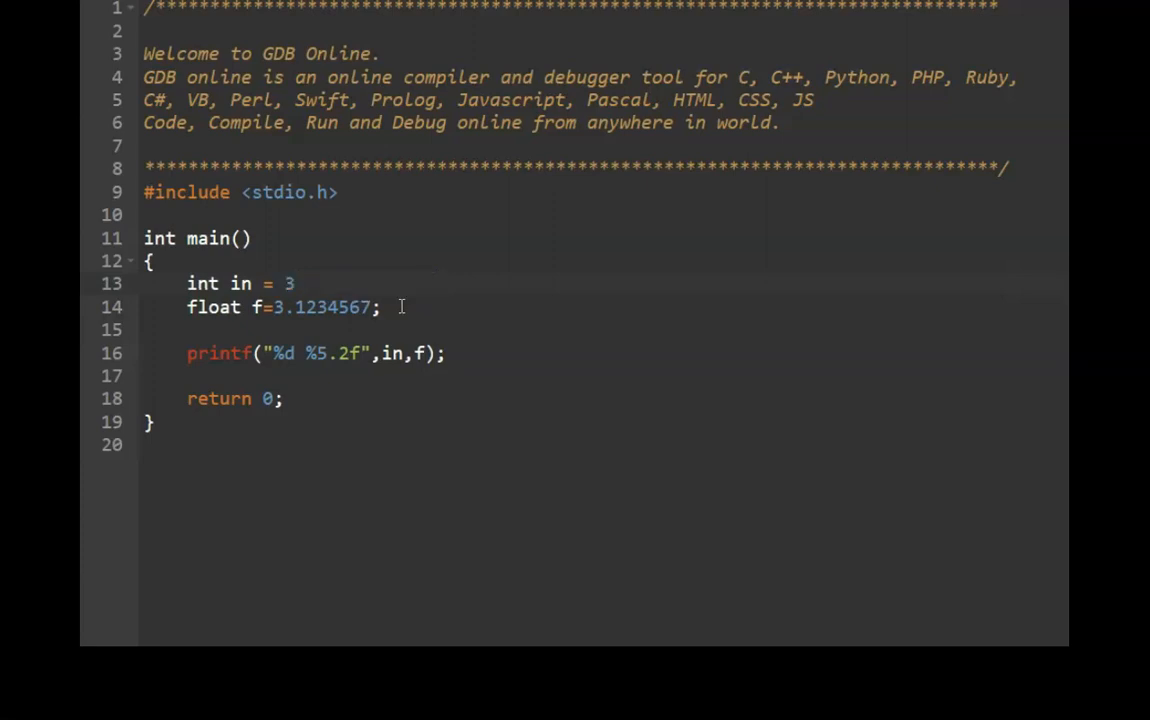
click(275, 307)
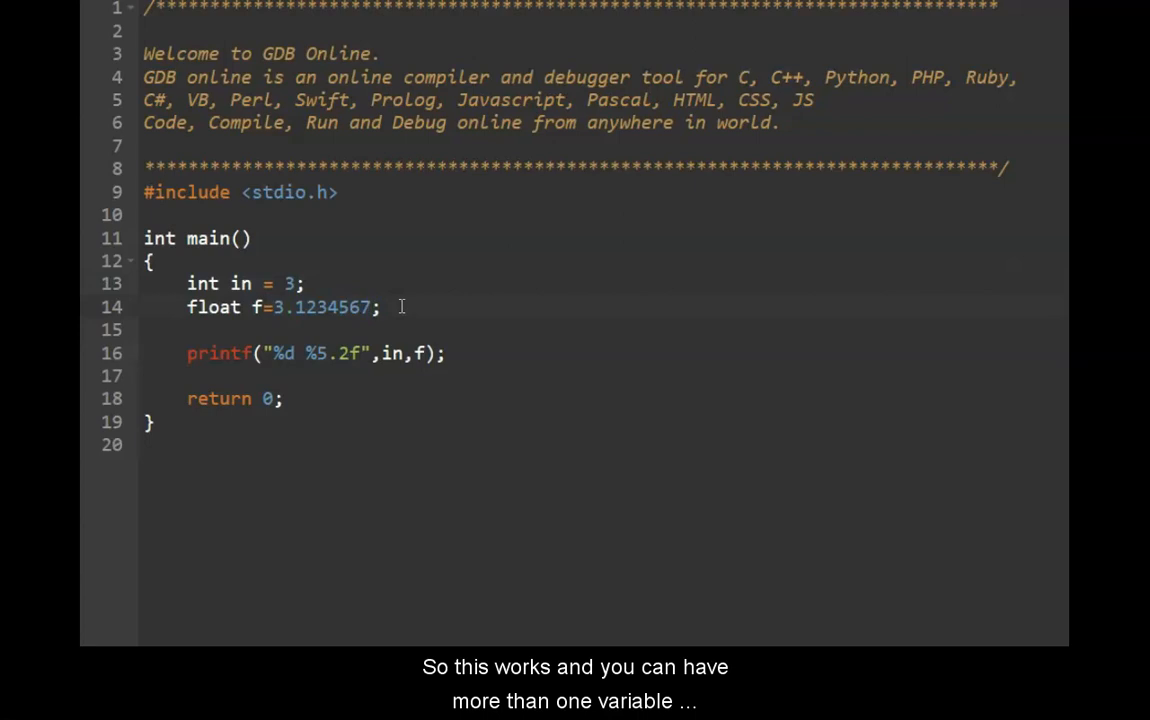
Add ',tt' to the float declaration, assign 'tt = f;' and print tt instead of f.
text(,)
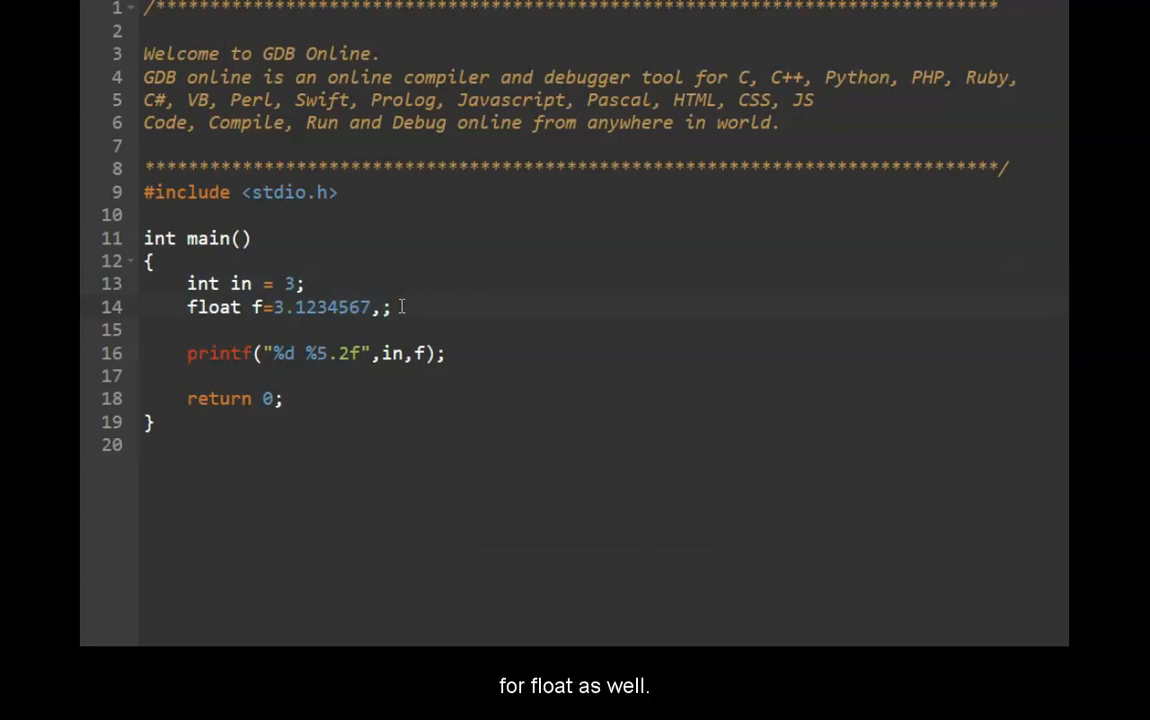
text(tt)
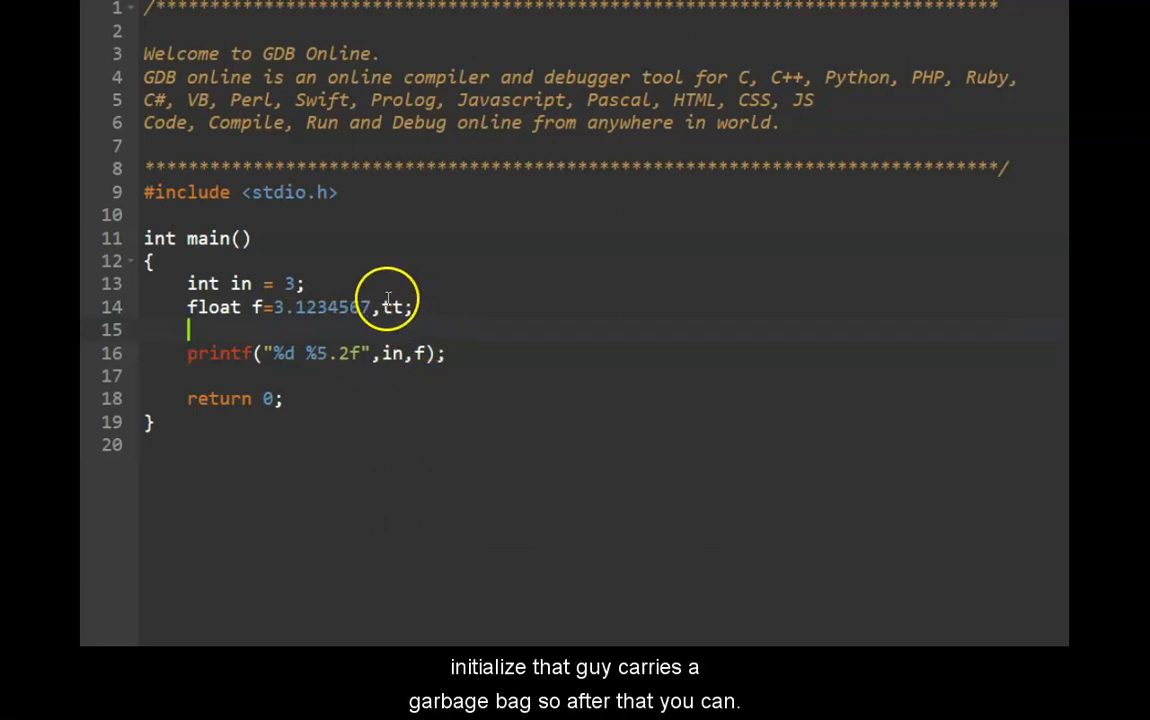
text(tt)
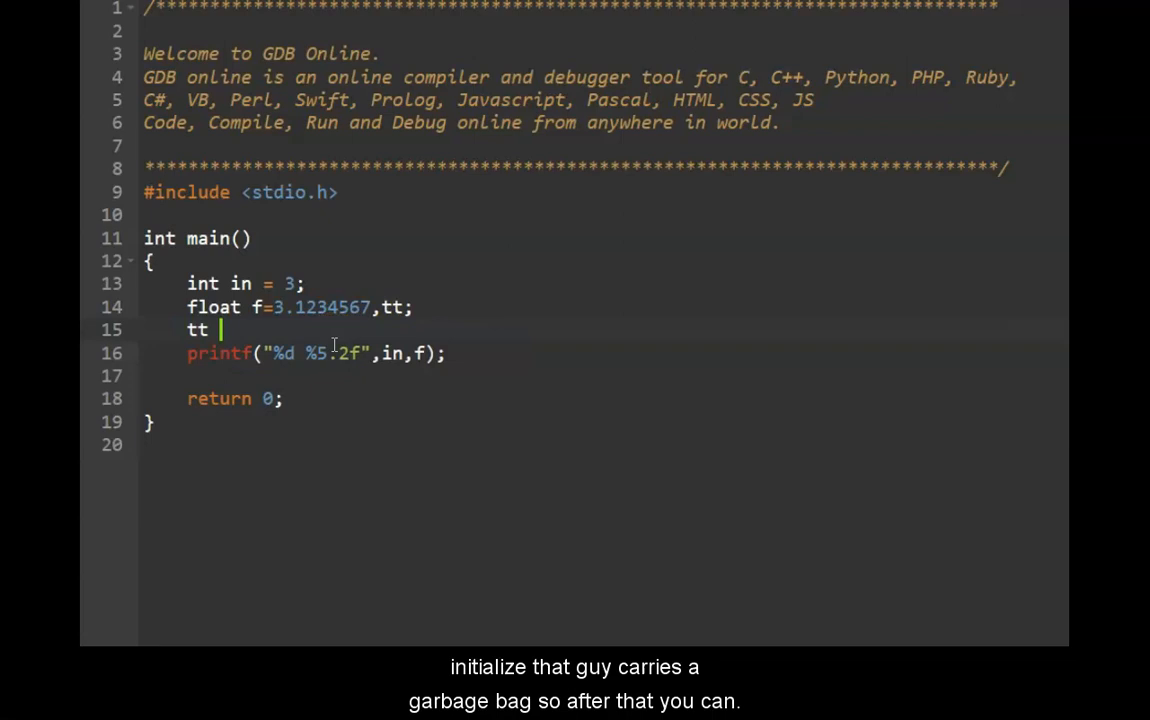
text(= f;)
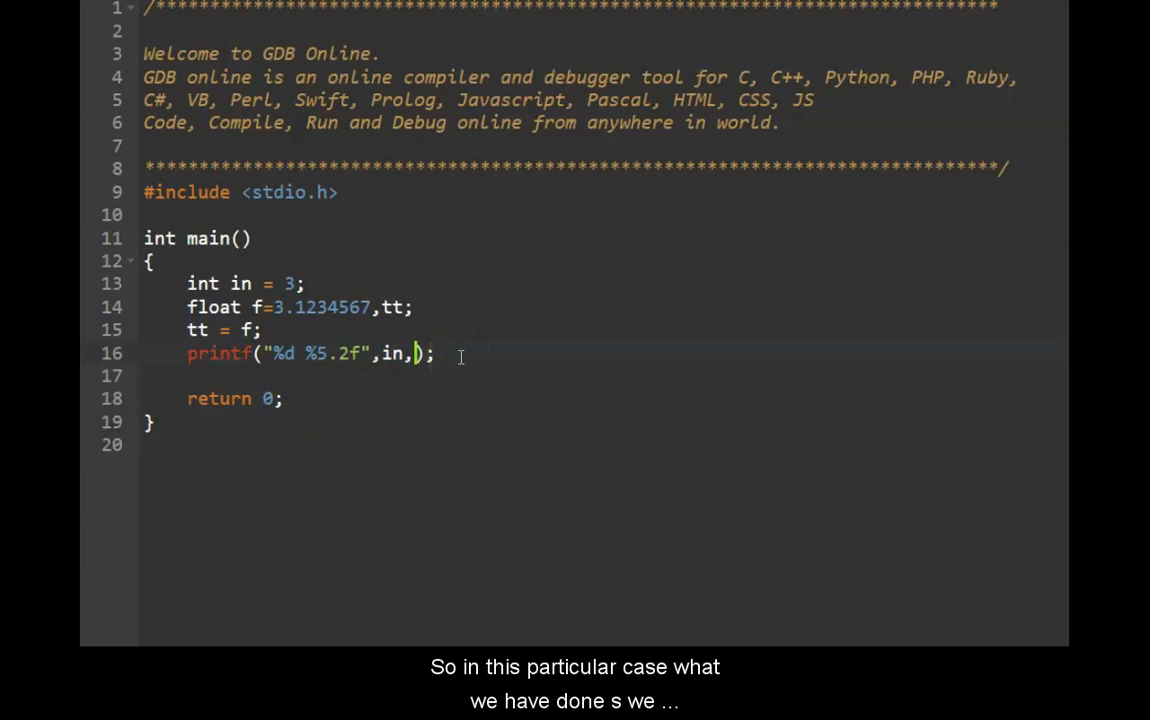
text(tt)
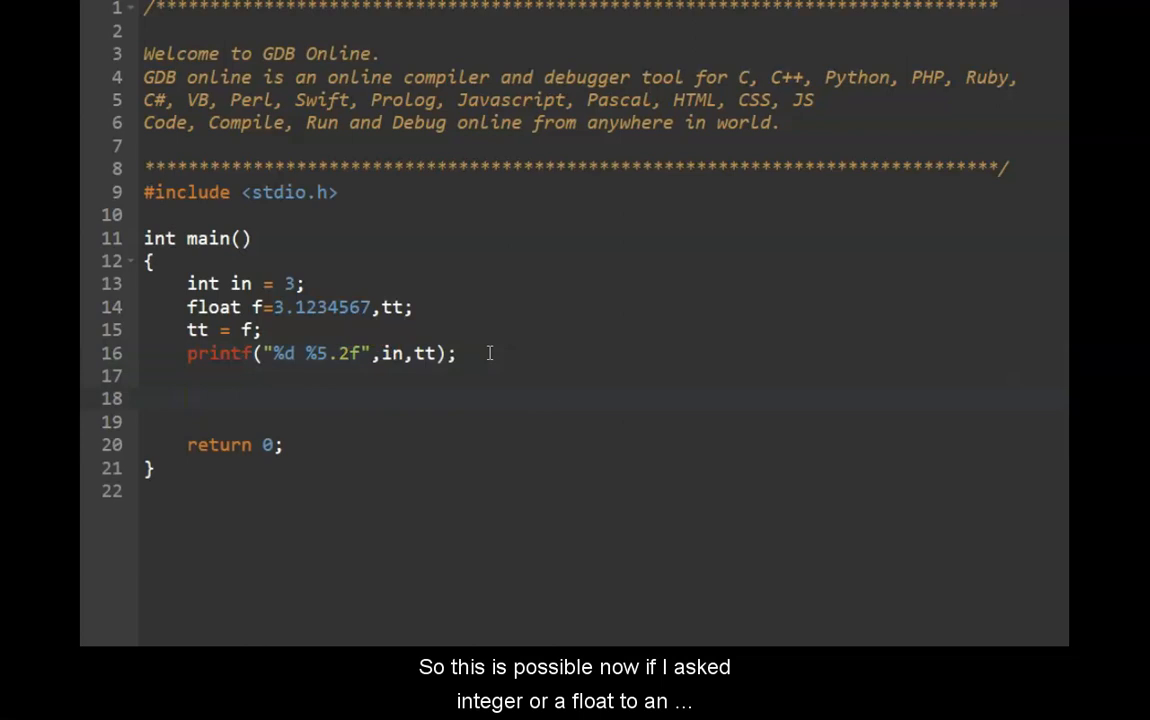
Pare the code back to f = 3.1234567 with a new printf("") line for the %f format.
text(in = f;)
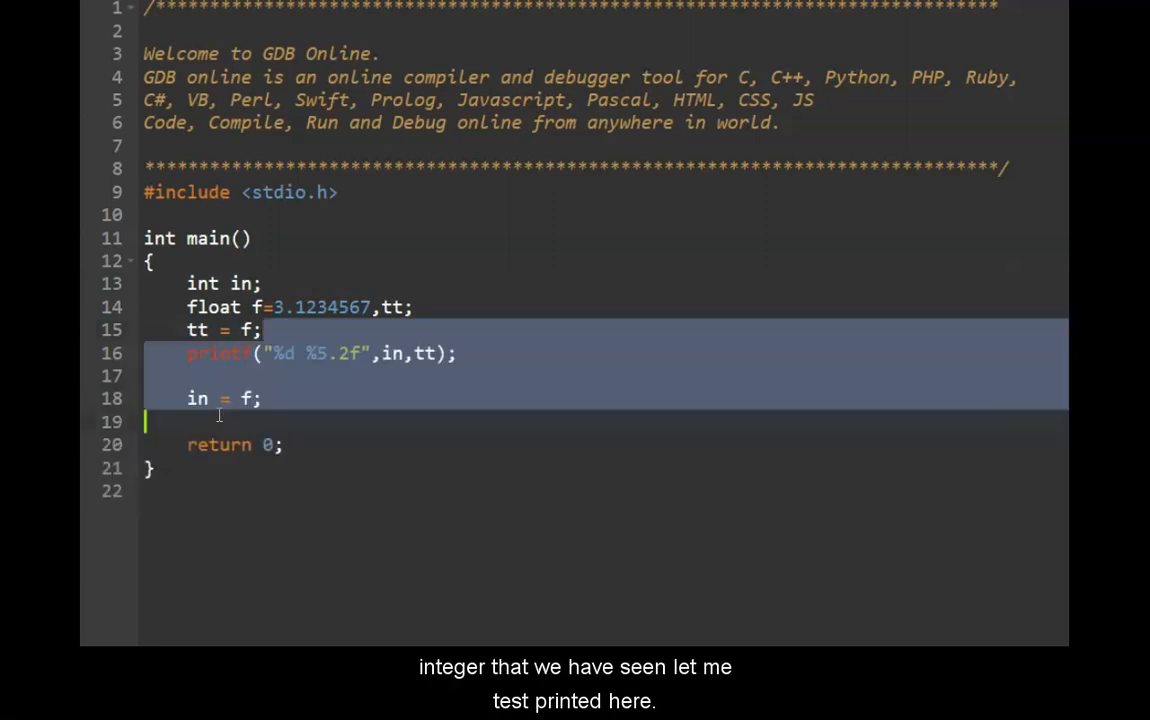
click(220, 420)
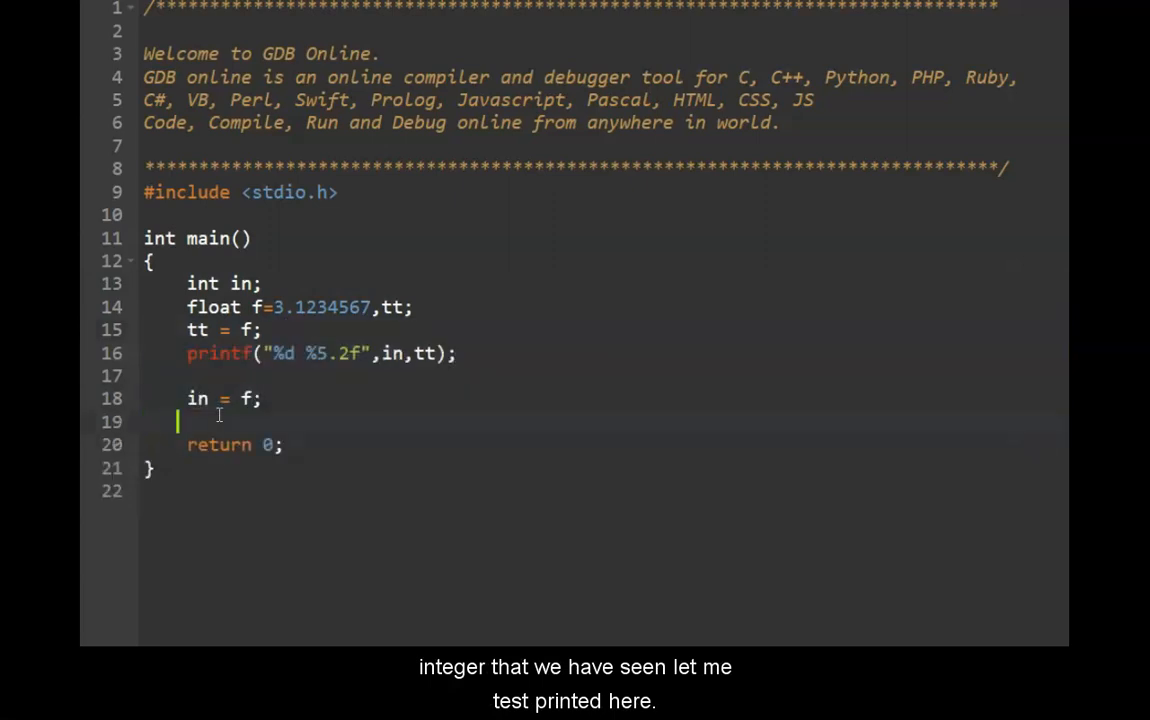
text(printf(""))
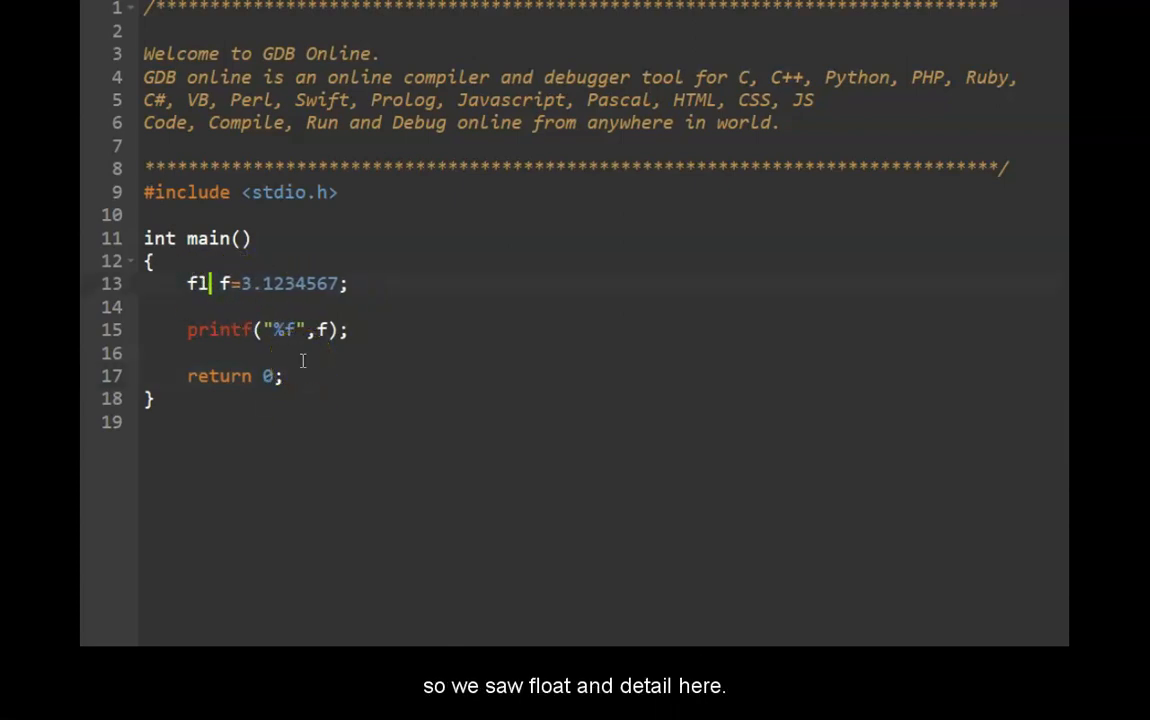
Replace float with double on line 13 and begin typing long in front of it.
text(double)
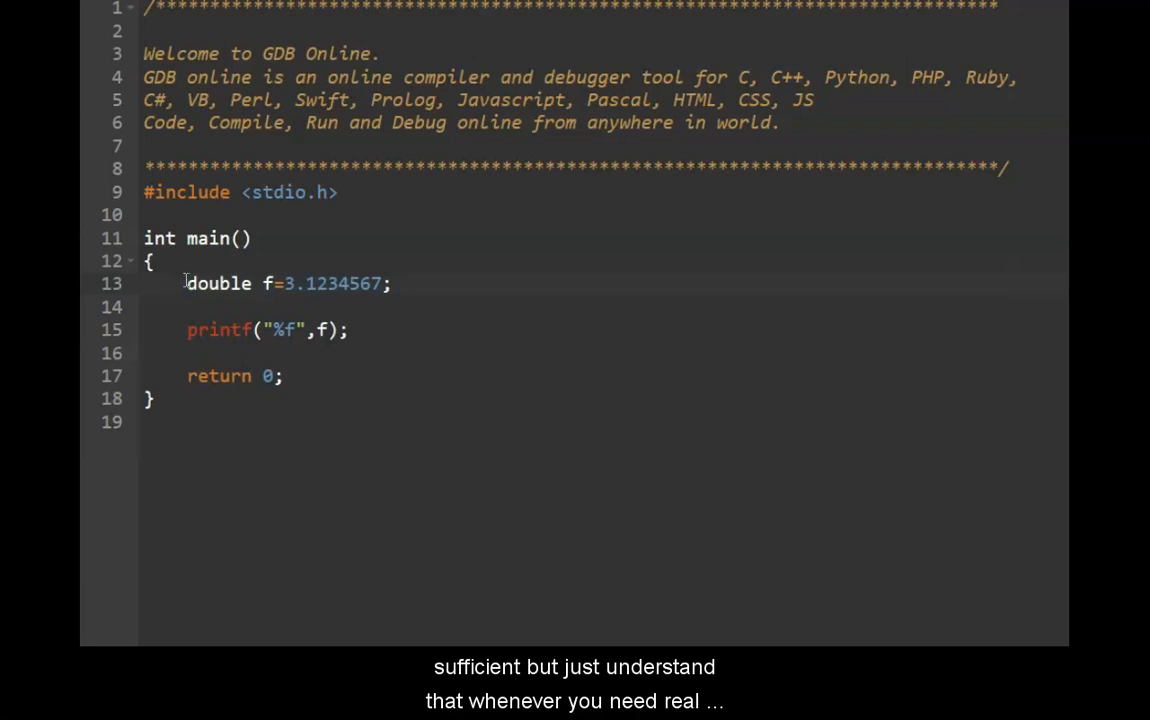
text(on)
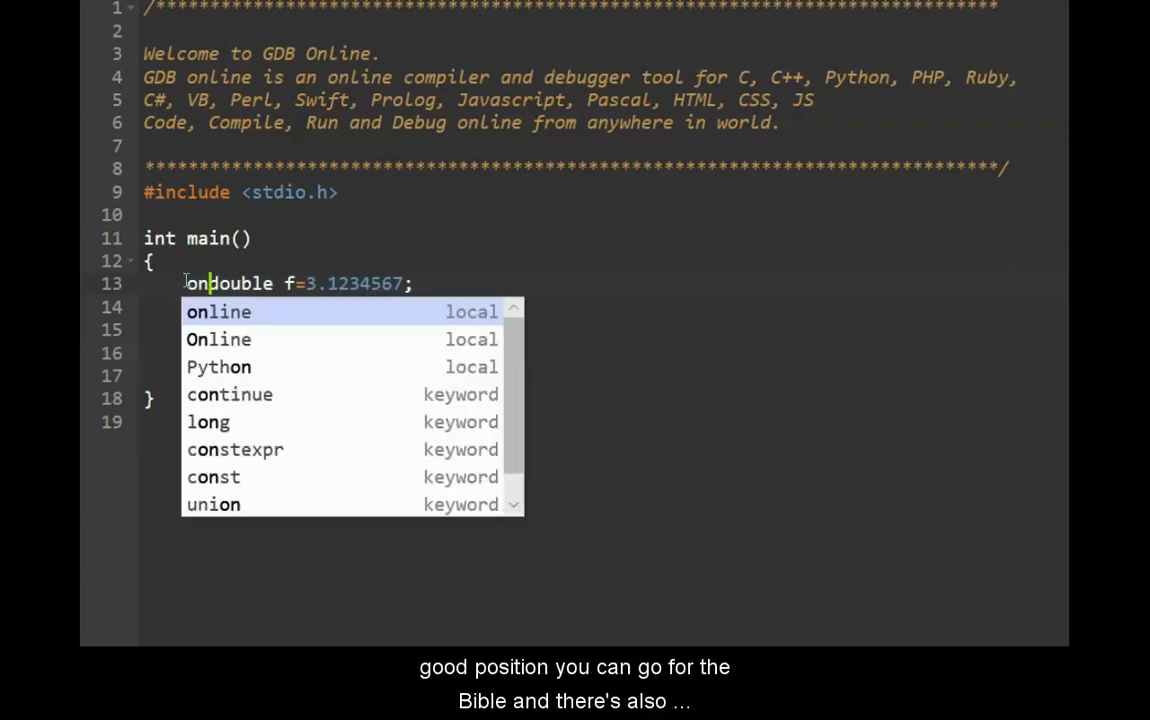
text(long)
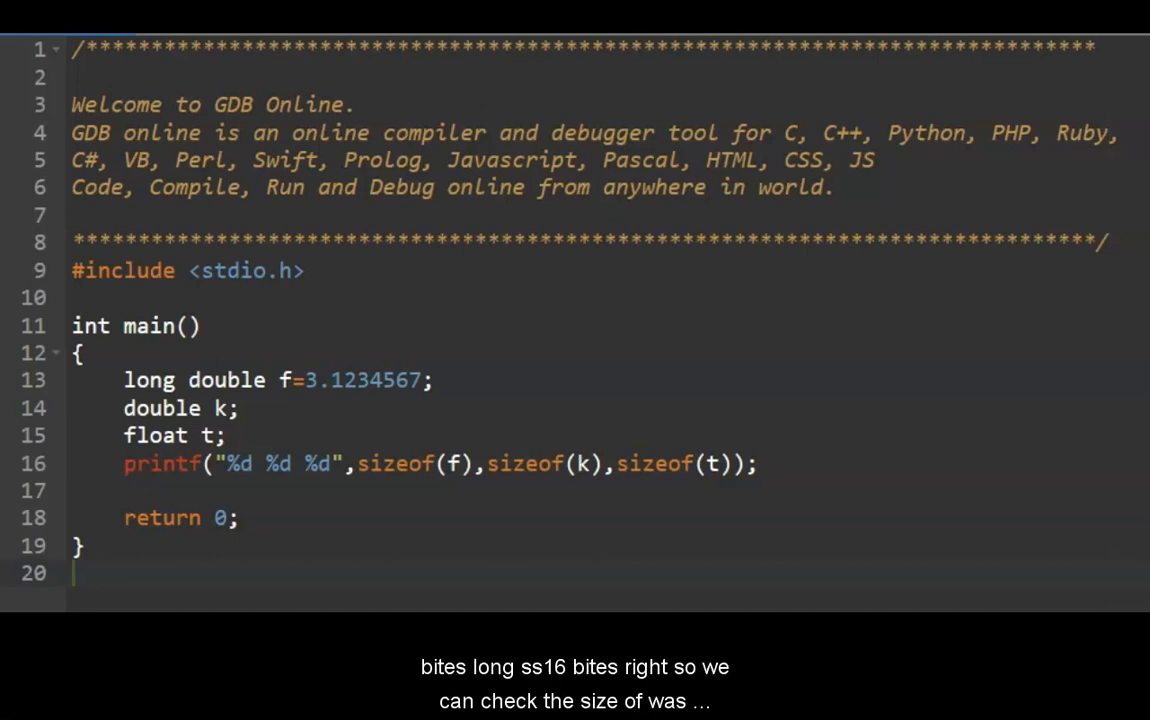
mouse_move(379, 507)
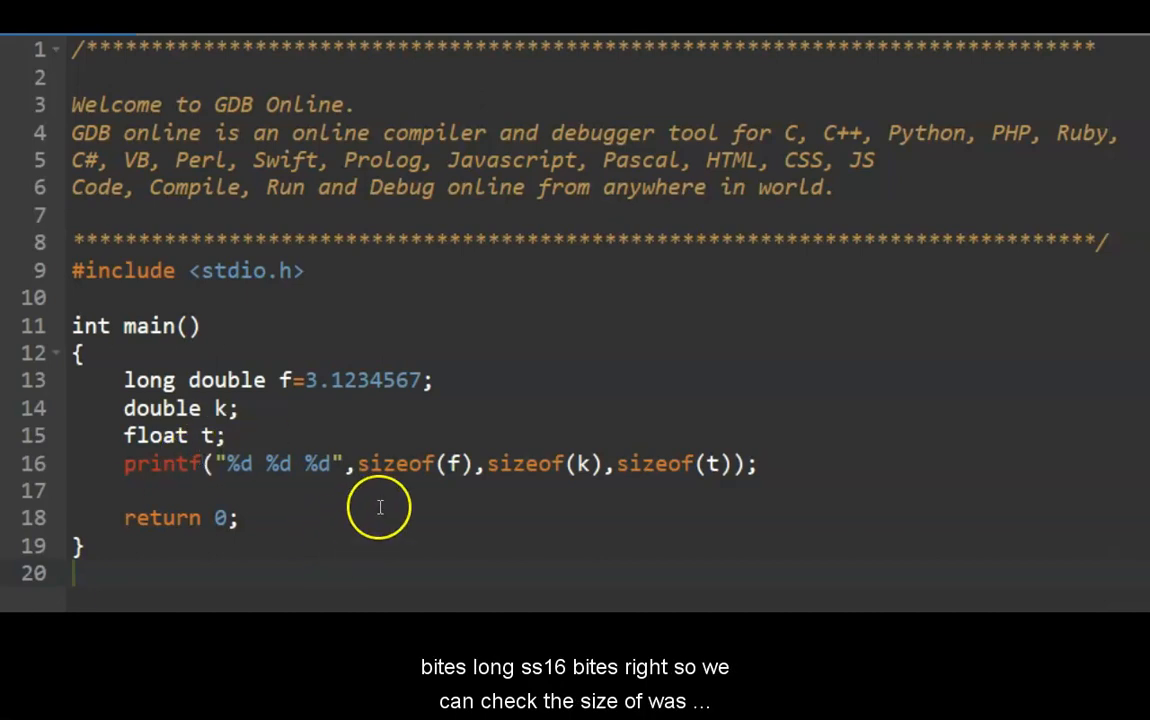